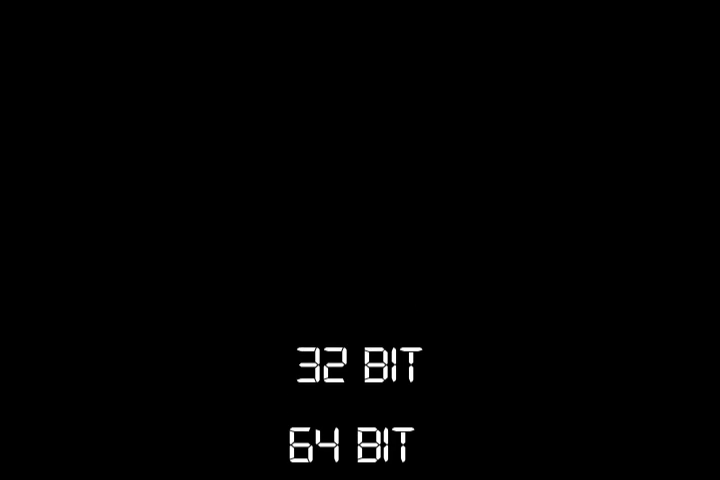
scroll("up", 3)
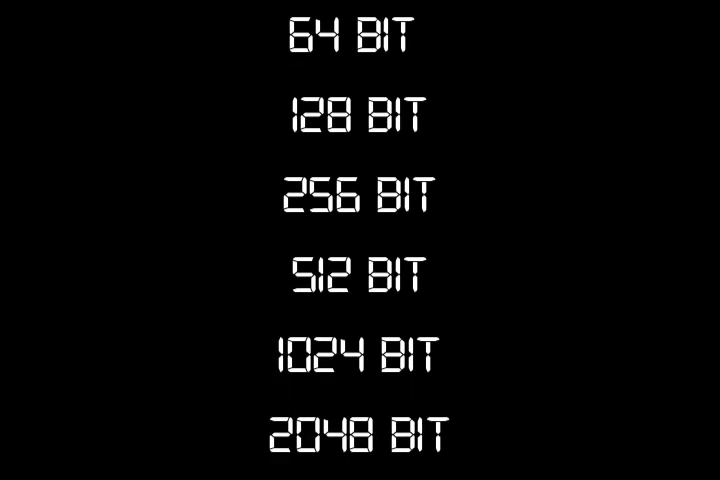